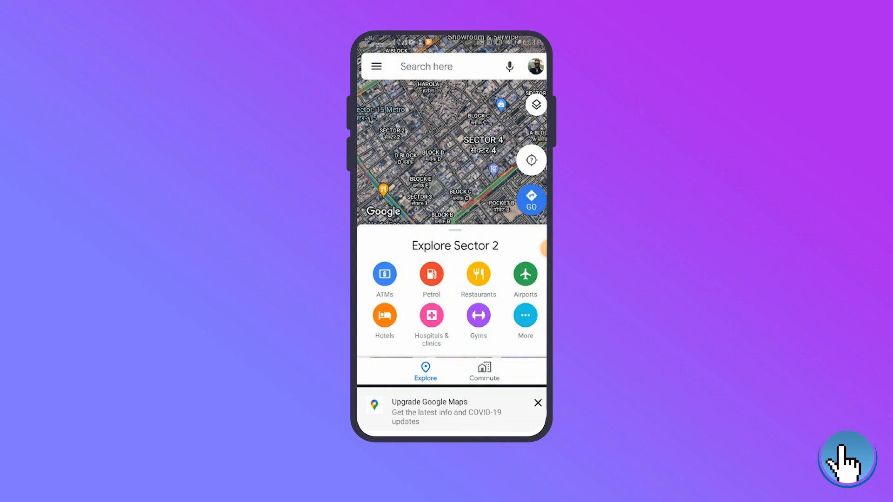
Reach the Location sharing screen from the main menu.
left_click(376, 66)
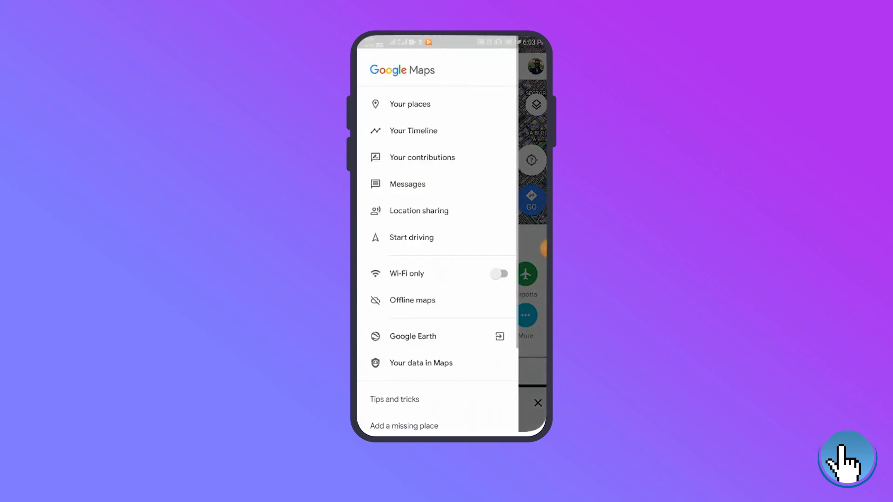
left_click(419, 210)
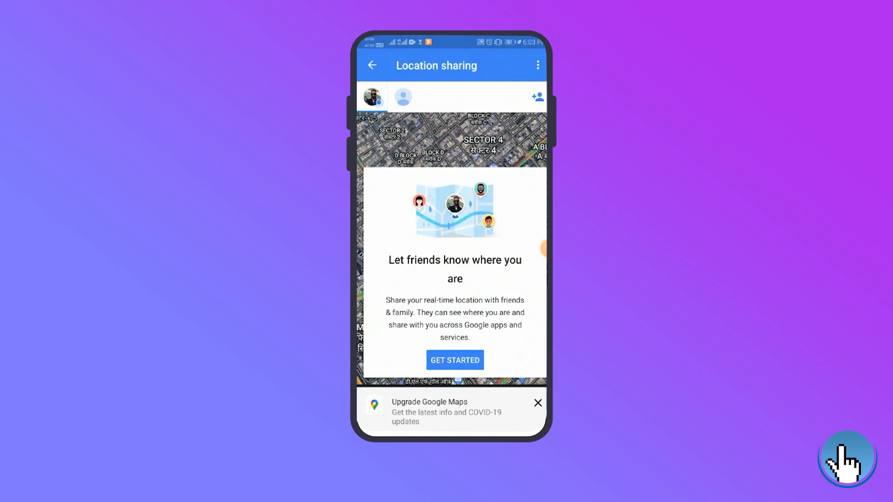
Start real-time sharing setup and extend the duration past 1 hour with the + control.
left_click(455, 360)
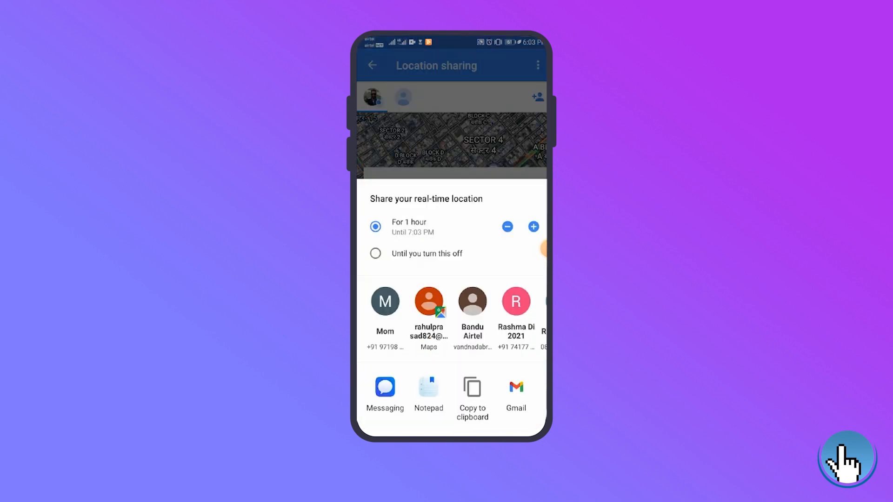
left_click(533, 226)
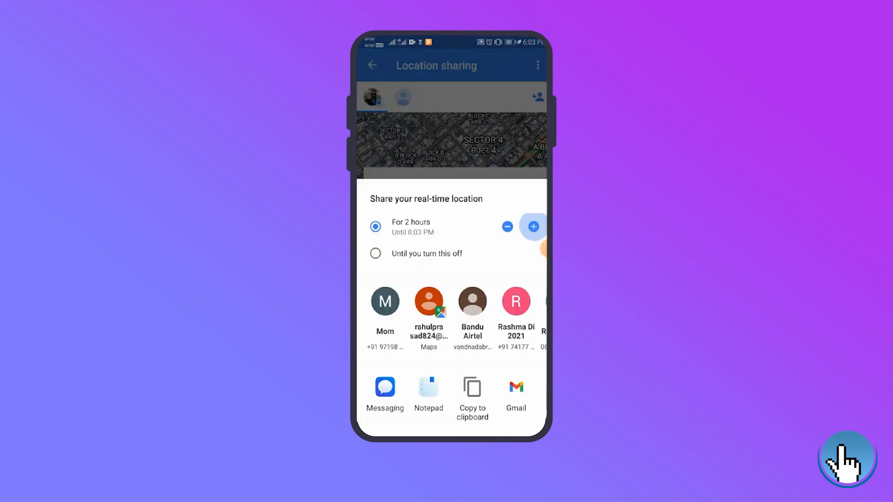
left_click(533, 226)
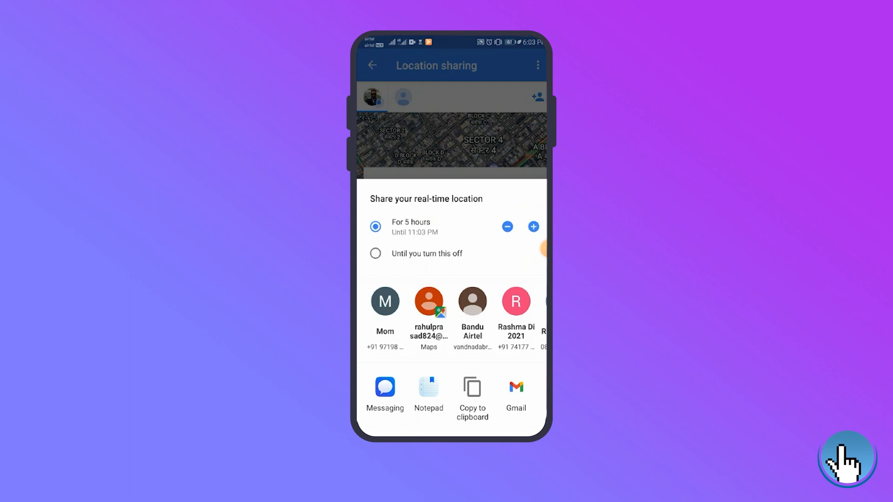
left_click(507, 227)
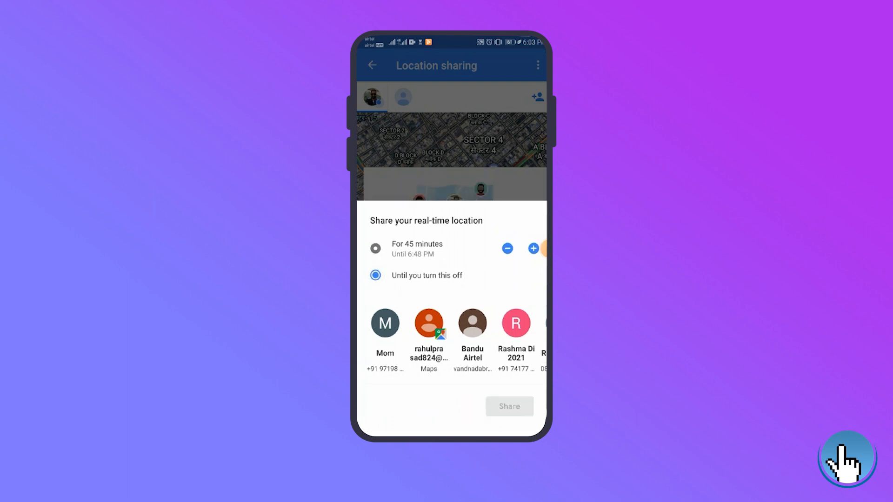
Choose 'Until you turn this off' as the sharing duration.
left_click(376, 275)
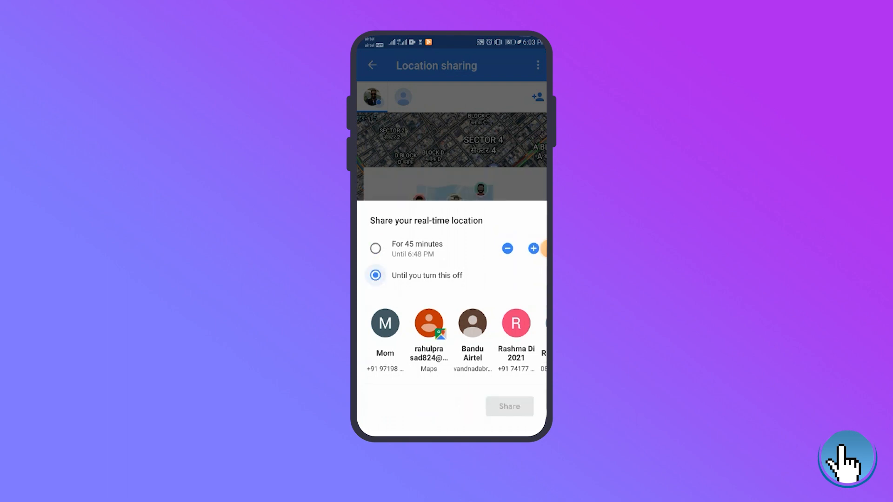